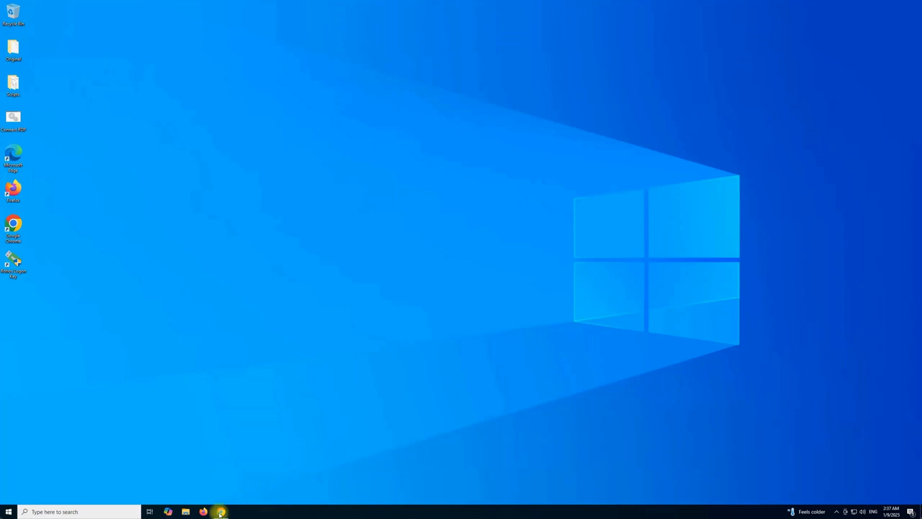
# - Launch Chrome and run a Google search for "rohos download"
pyautogui.click(220, 511)
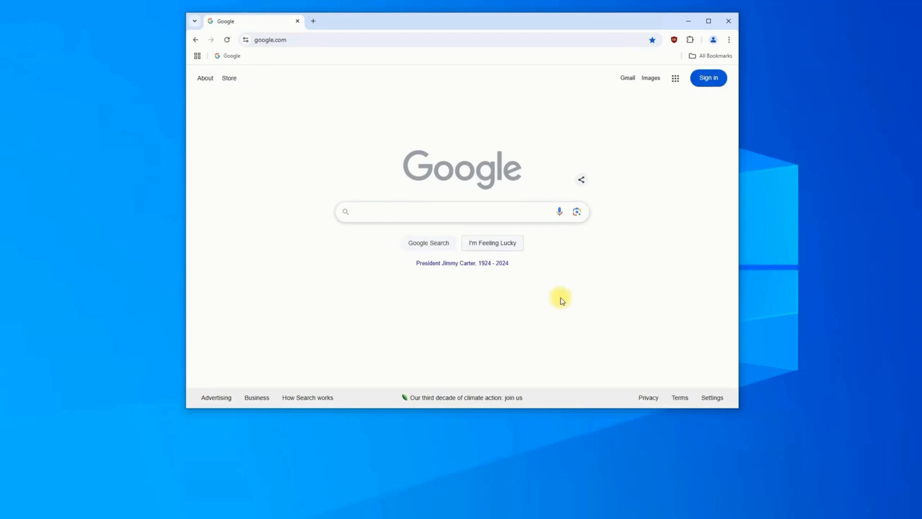
pyautogui.click(462, 211)
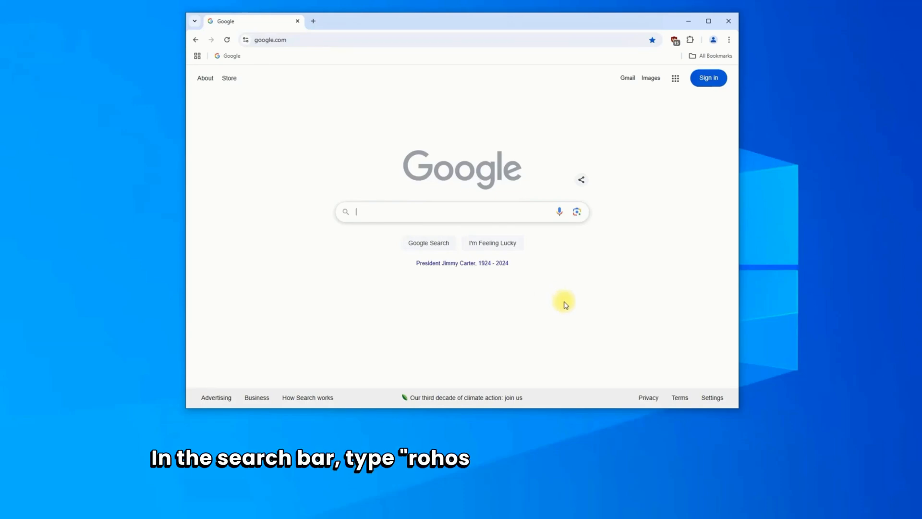
pyautogui.write('r')
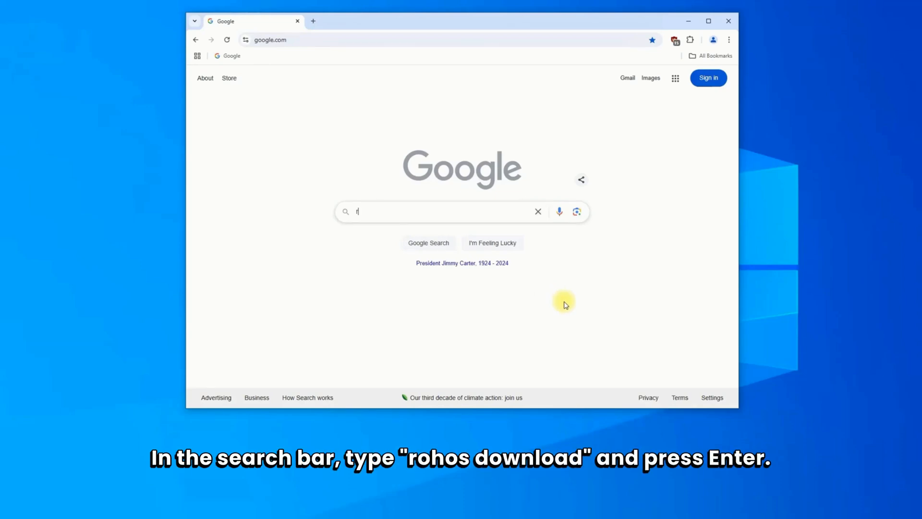
pyautogui.write('rohos down')
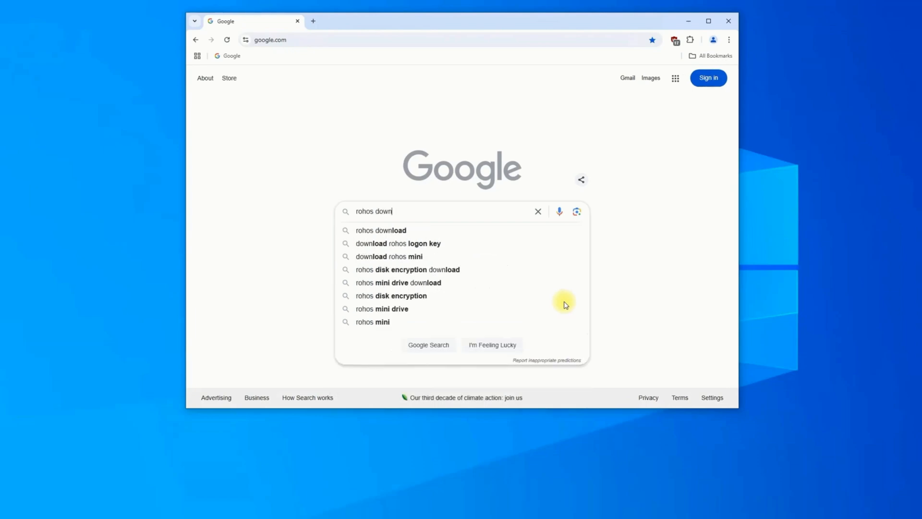
pyautogui.click(381, 230)
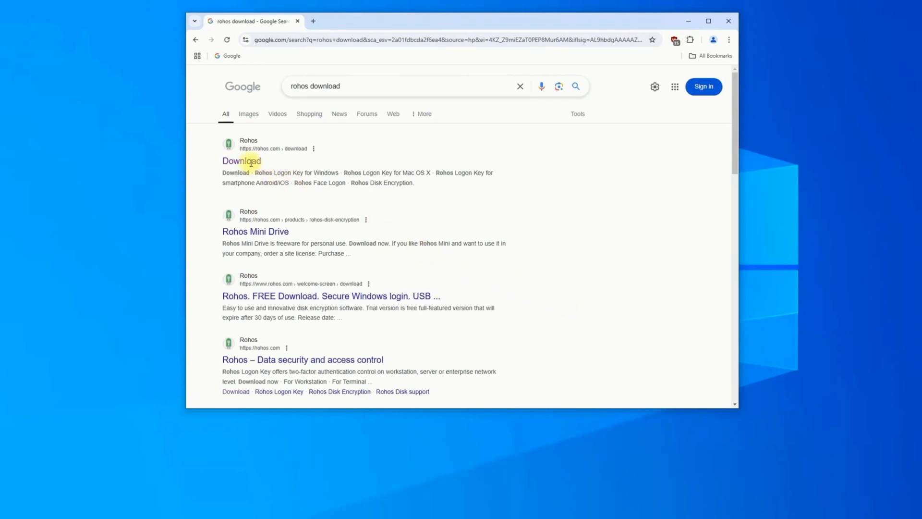
# - Open the Rohos download page and start the Rohos Logon Key for Windows download
pyautogui.click(241, 160)
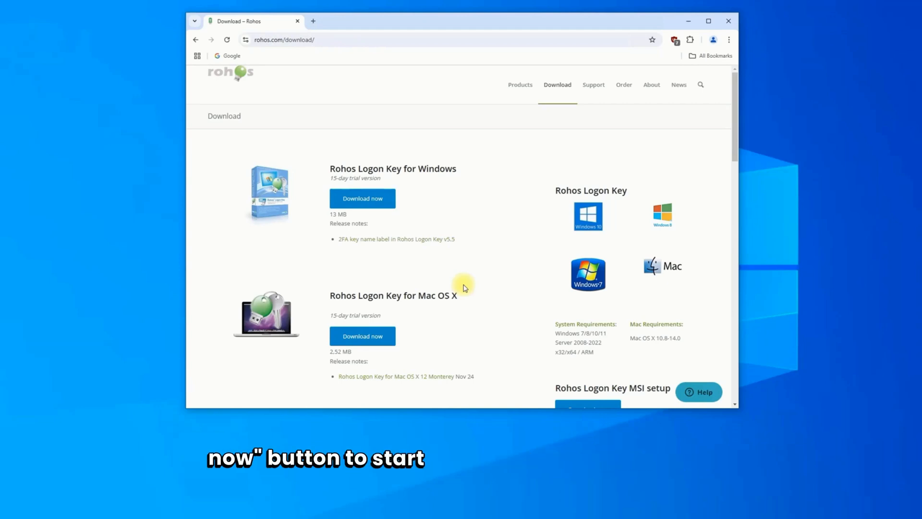
pyautogui.moveTo(394, 229)
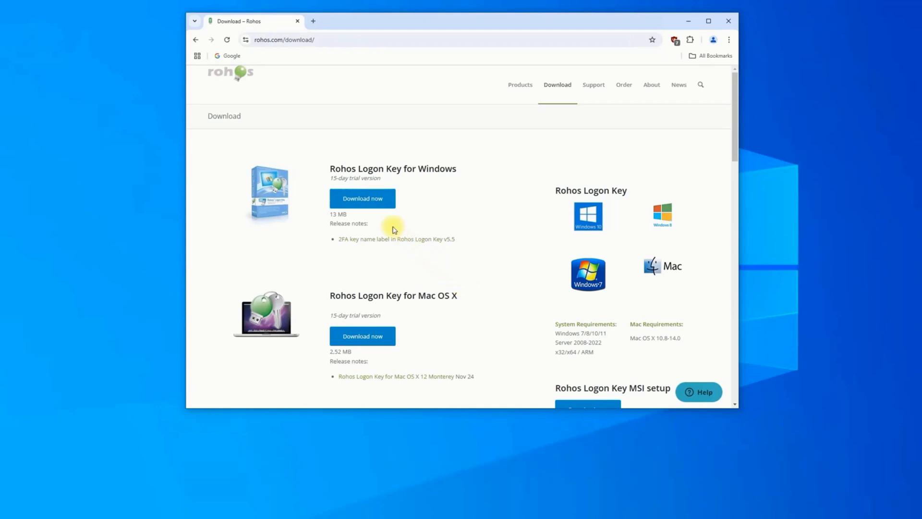
pyautogui.click(362, 198)
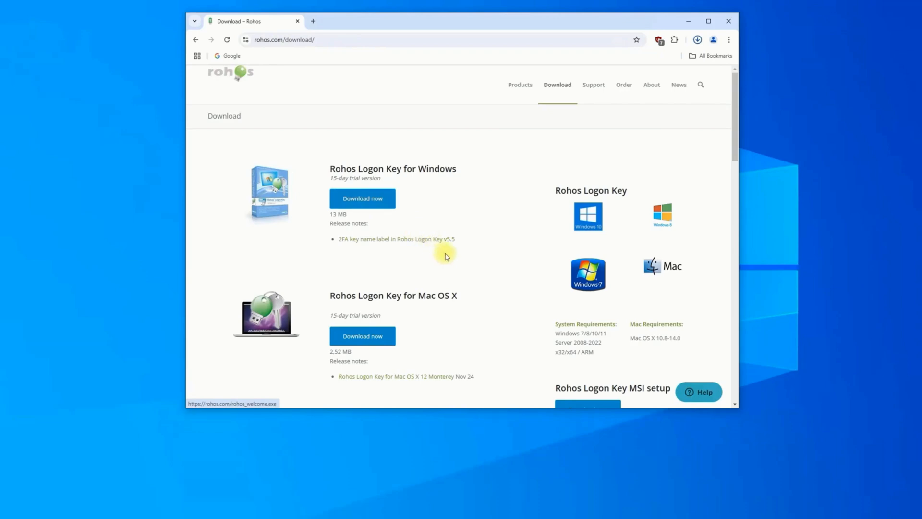
pyautogui.moveTo(480, 282)
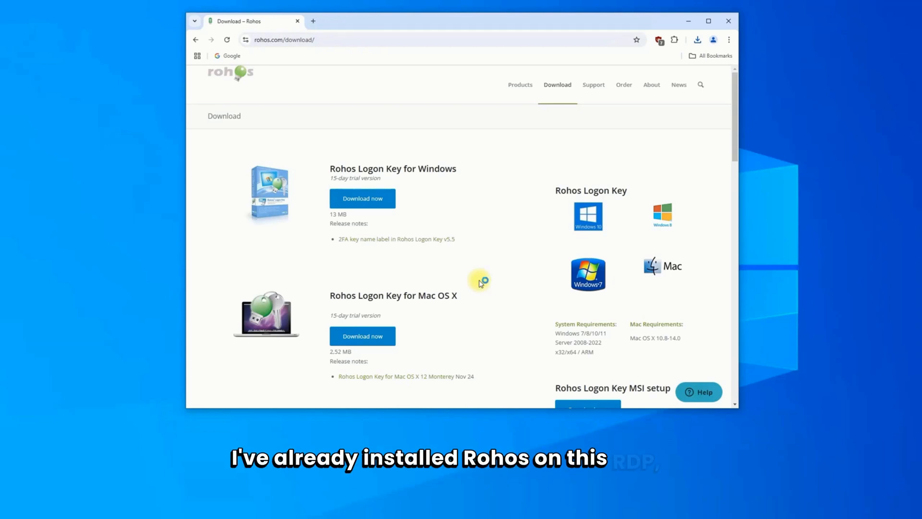
pyautogui.moveTo(479, 282)
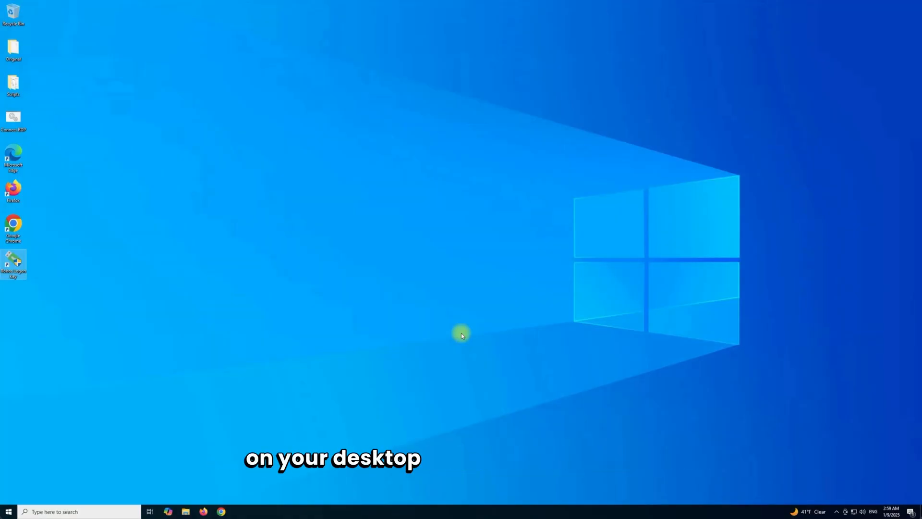
pyautogui.moveTo(33, 286)
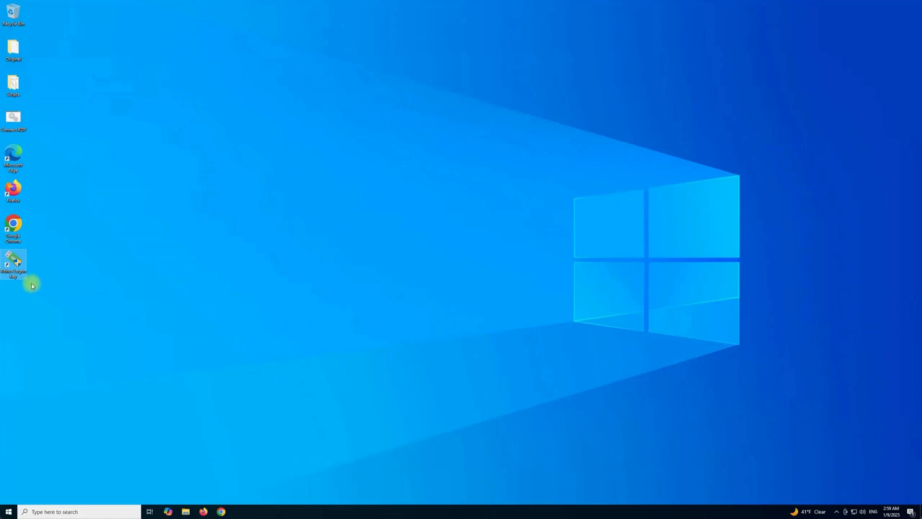
# - Launch Rohos Logon Key from the desktop shortcut and approve the UAC prompt
pyautogui.doubleClick(13, 262)
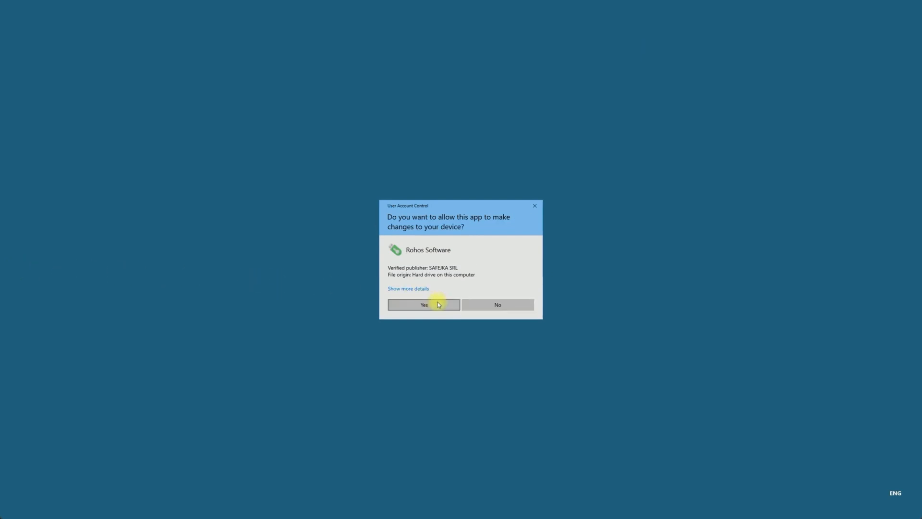
pyautogui.click(423, 305)
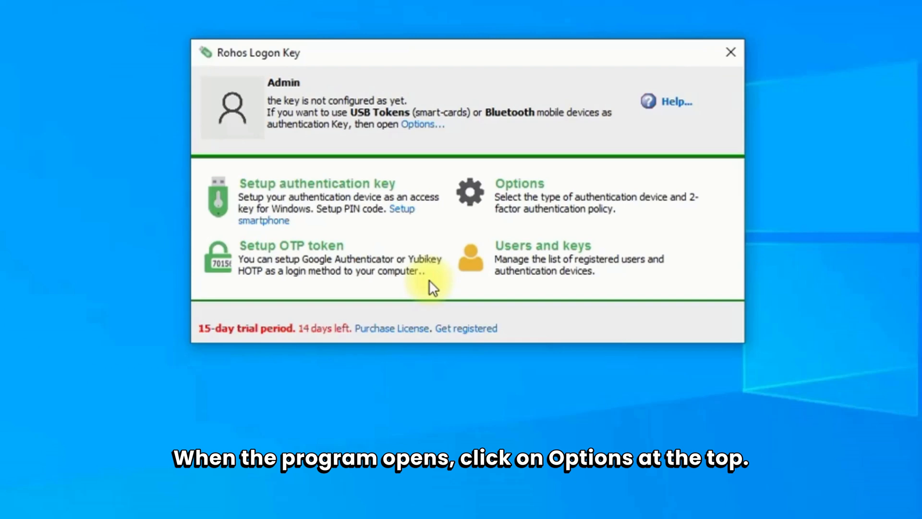
# - In Options, set the 2-factor method to Google Authenticator OTP (OATH) and confirm
pyautogui.click(520, 182)
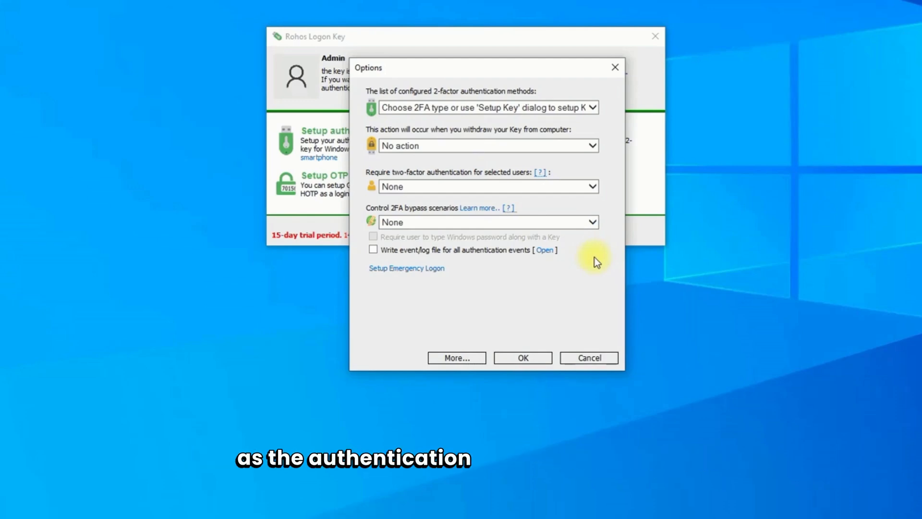
pyautogui.moveTo(594, 180)
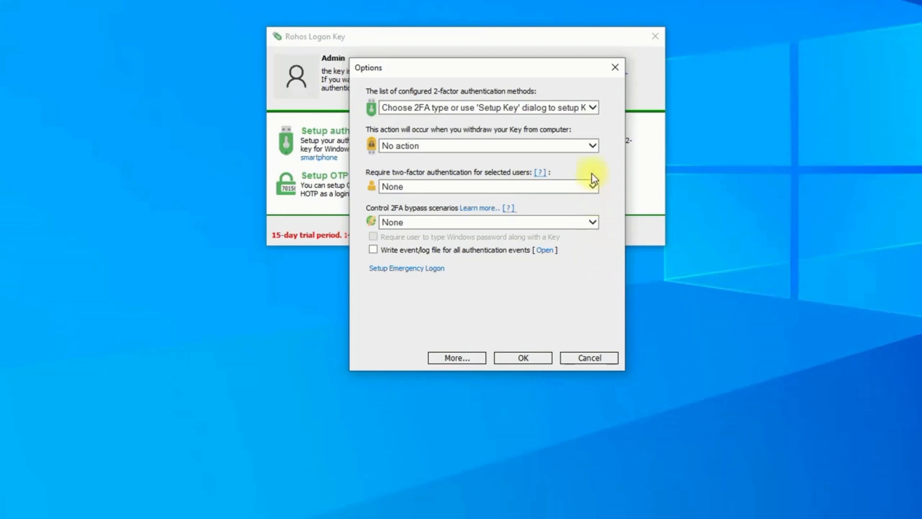
pyautogui.click(593, 106)
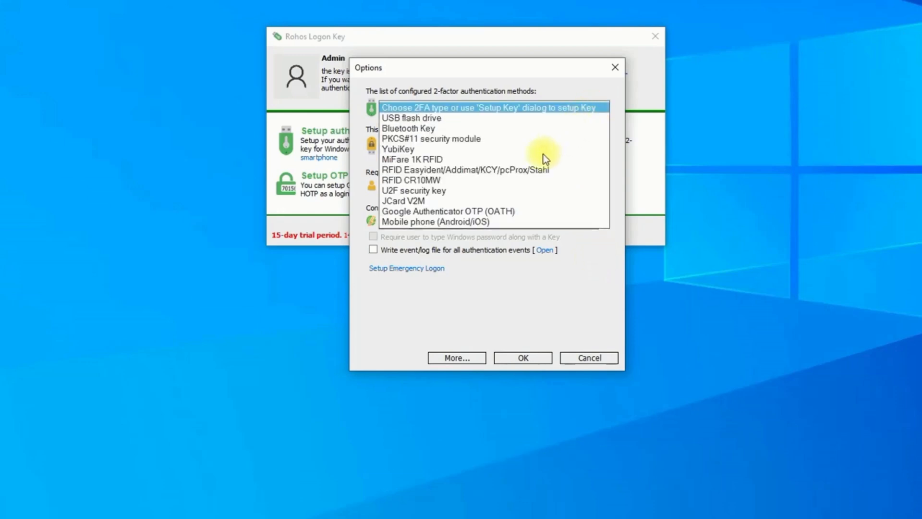
pyautogui.click(449, 210)
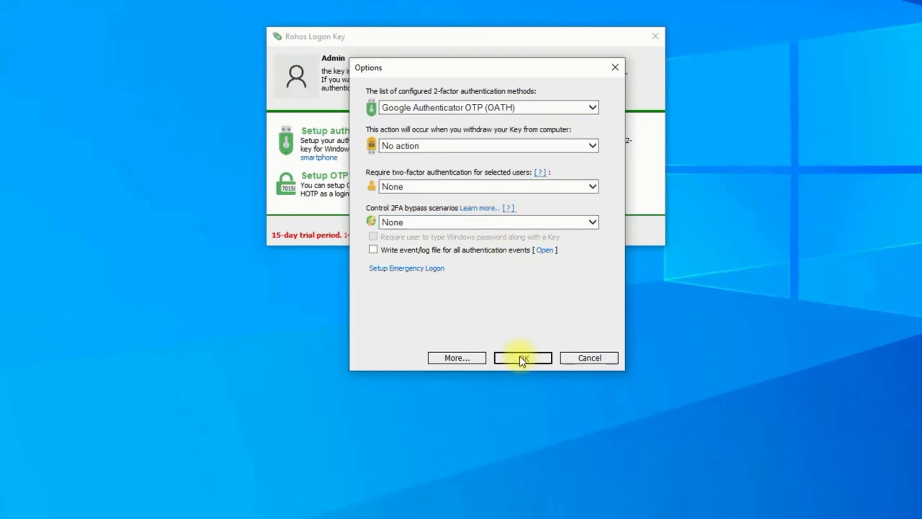
pyautogui.click(522, 357)
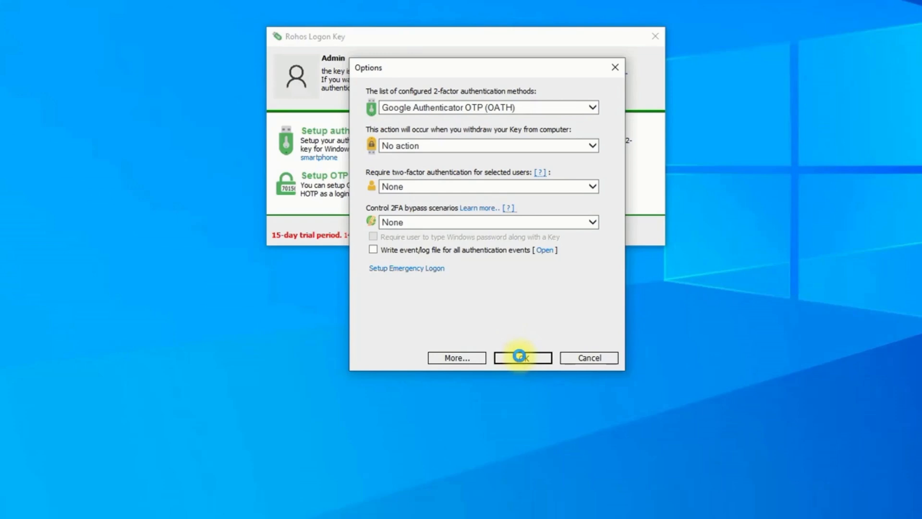
pyautogui.click(521, 357)
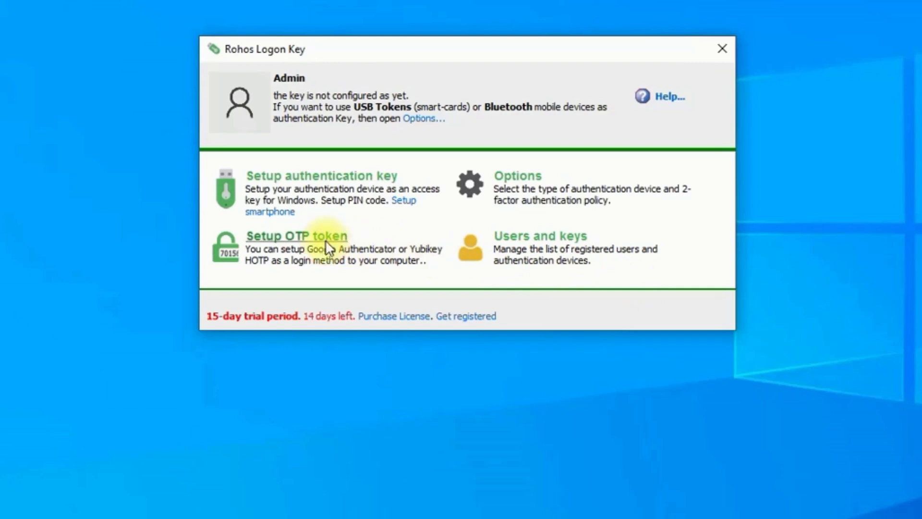
# - Start OTP token setup and display the Google Authenticator TOTP QR code
pyautogui.click(297, 237)
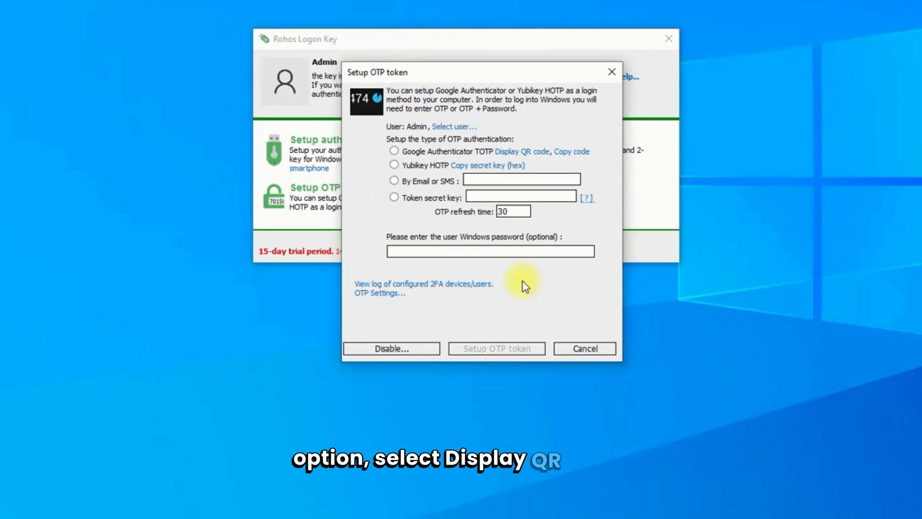
pyautogui.moveTo(523, 152)
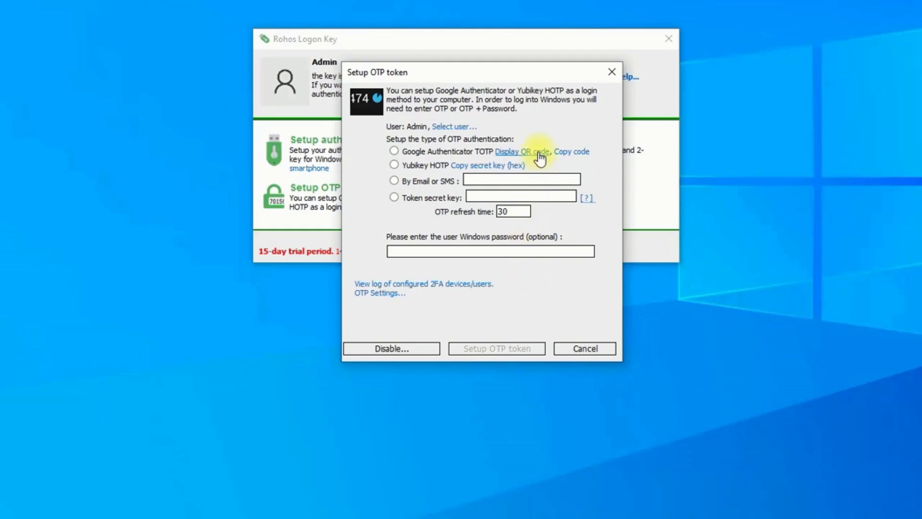
pyautogui.click(522, 152)
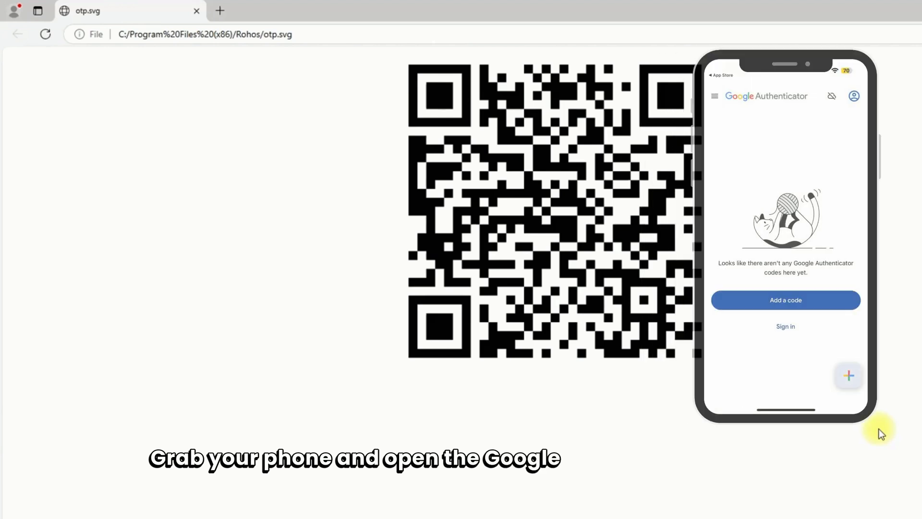
# - Scan the QR code shown in Edge with Google Authenticator, then close the Edge window
pyautogui.click(848, 375)
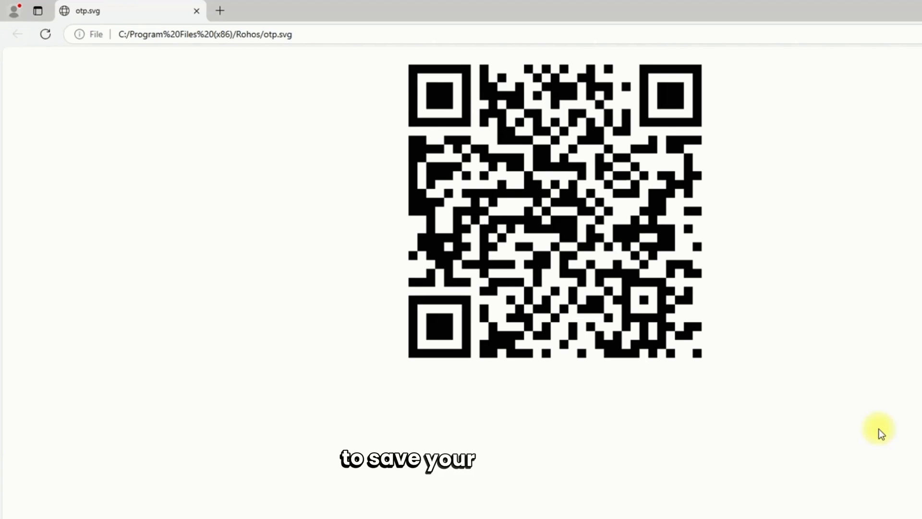
pyautogui.click(898, 6)
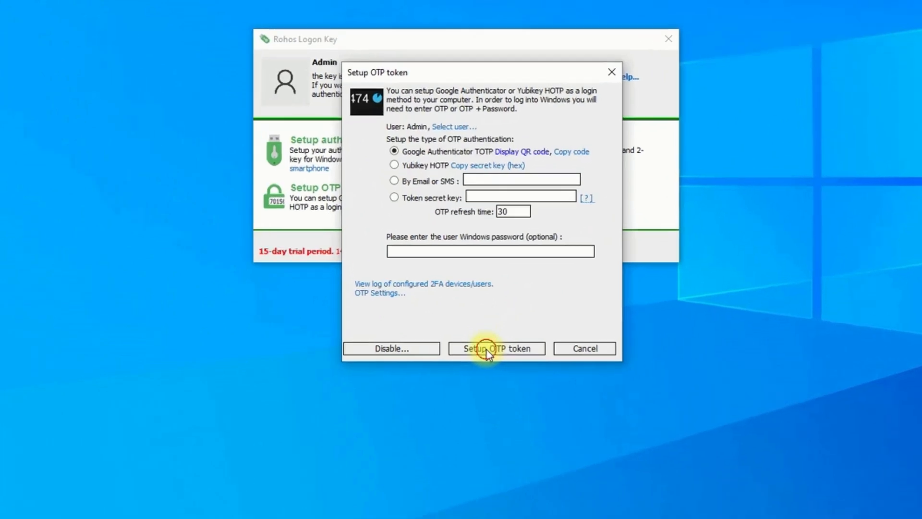
# - Register the Google Authenticator TOTP token and acknowledge the success message
pyautogui.click(496, 348)
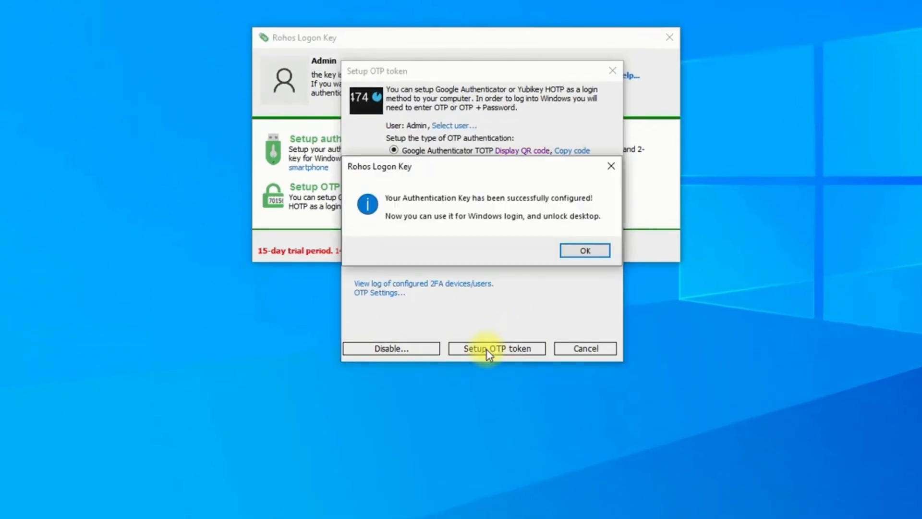
pyautogui.moveTo(539, 247)
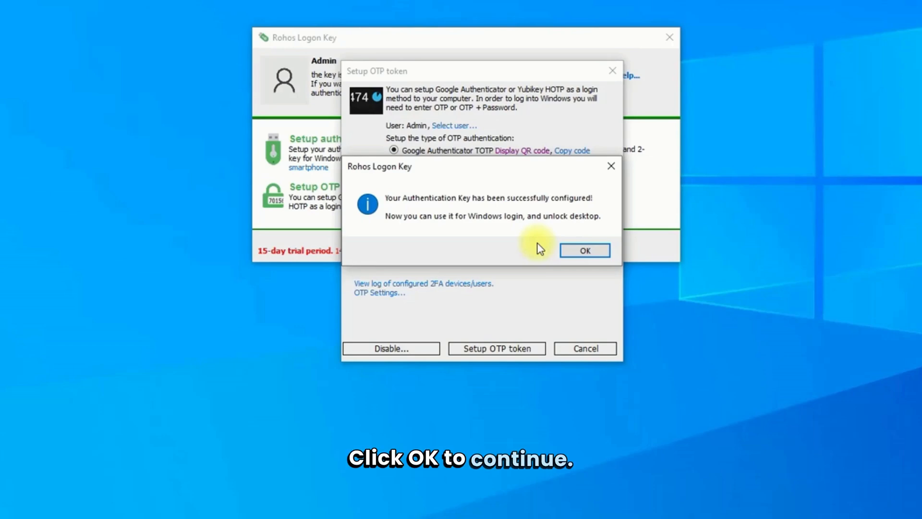
pyautogui.click(583, 250)
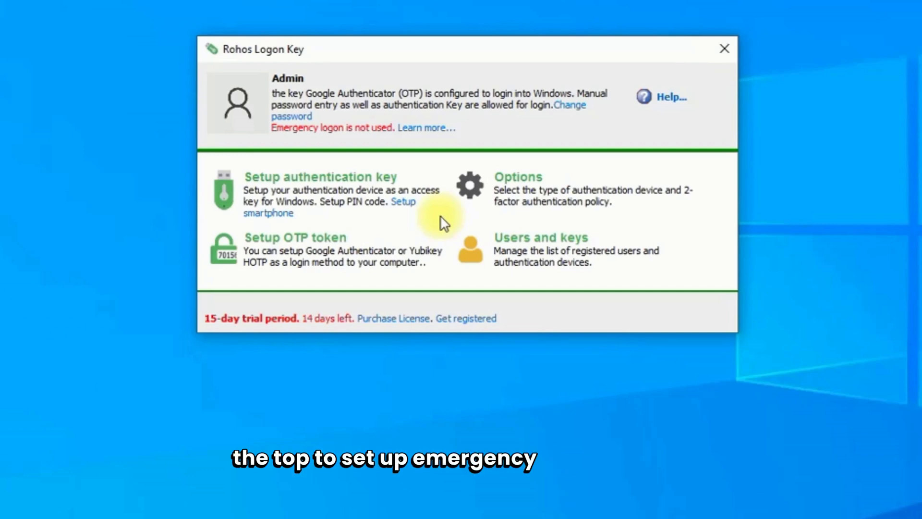
pyautogui.moveTo(426, 128)
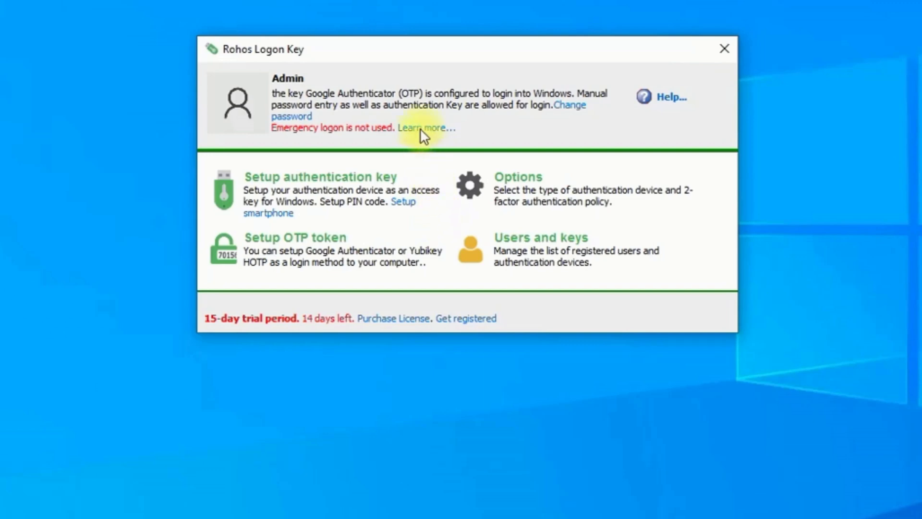
pyautogui.click(425, 128)
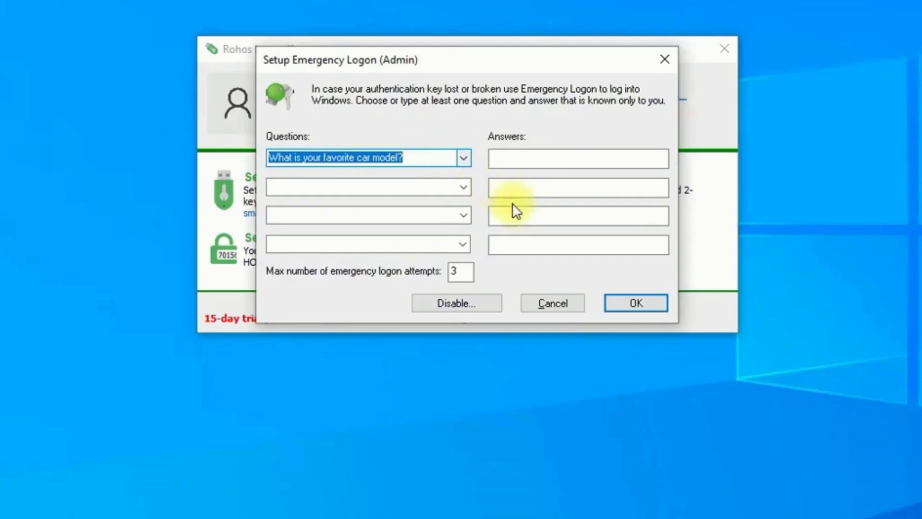
pyautogui.moveTo(568, 275)
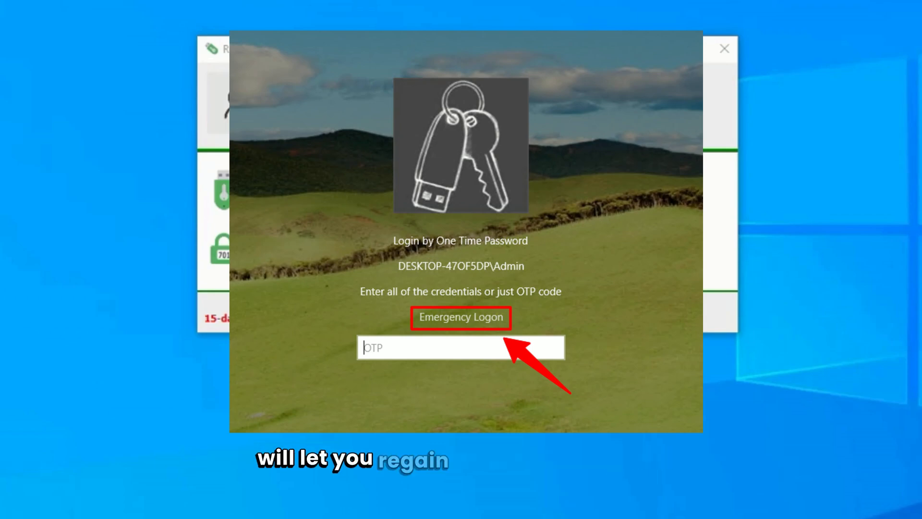
pyautogui.click(460, 317)
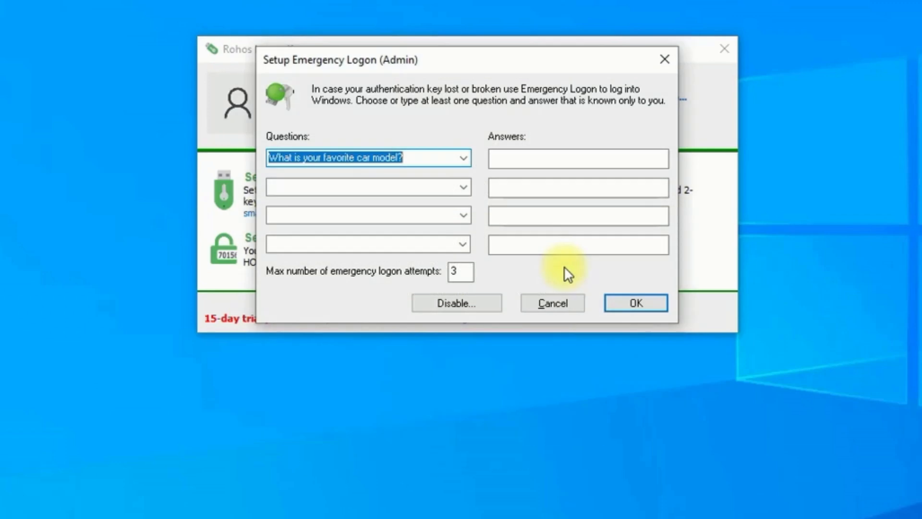
pyautogui.click(578, 158)
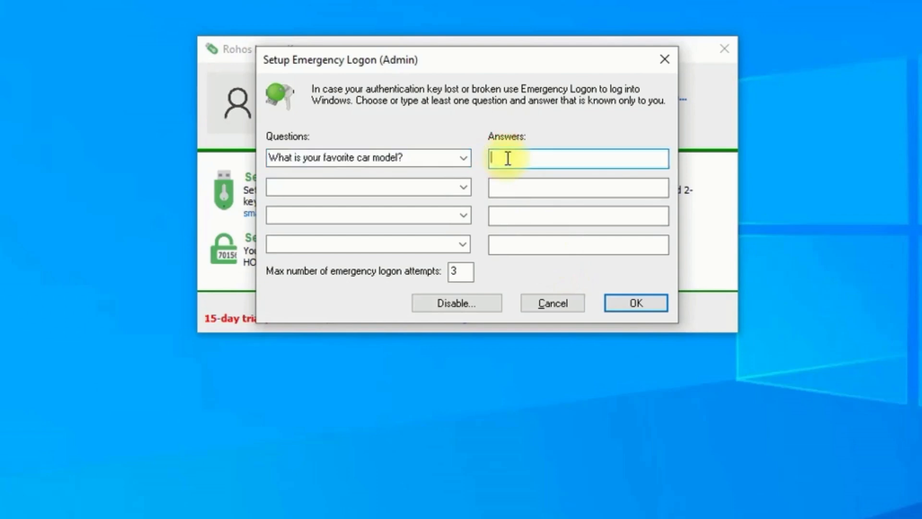
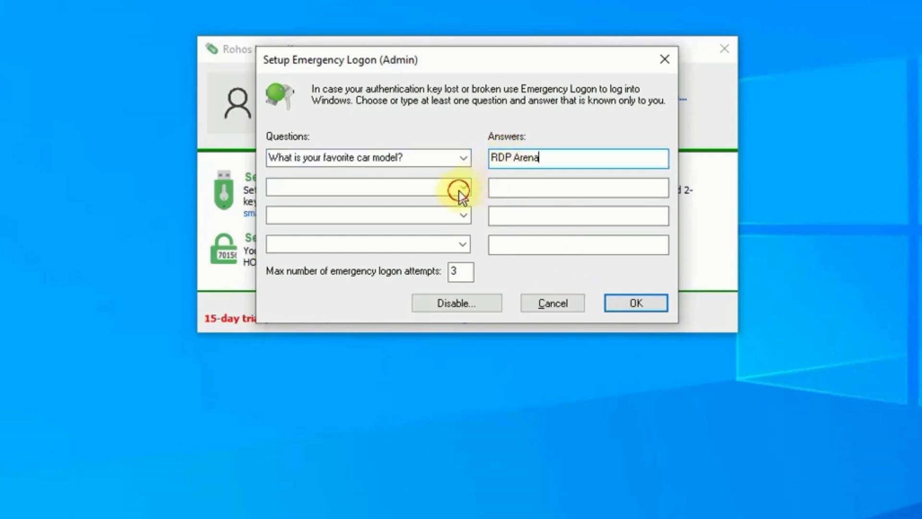
pyautogui.click(463, 187)
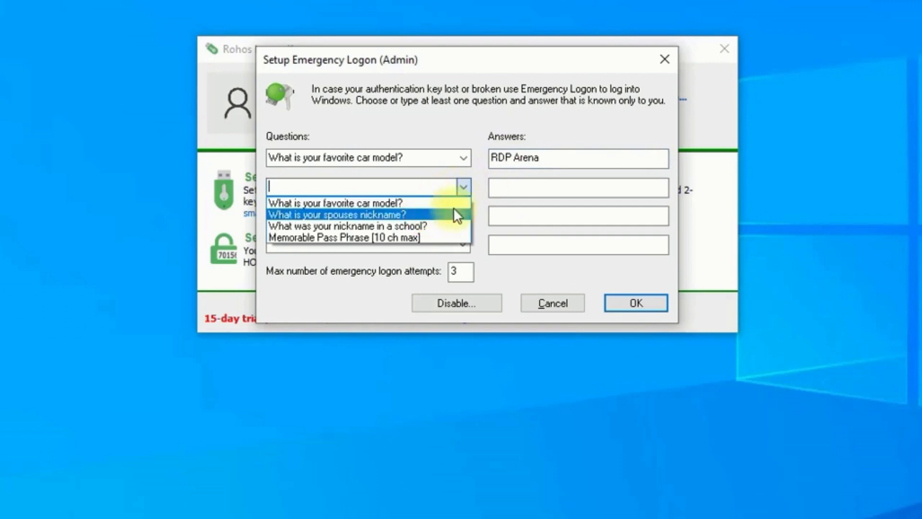
pyautogui.click(334, 214)
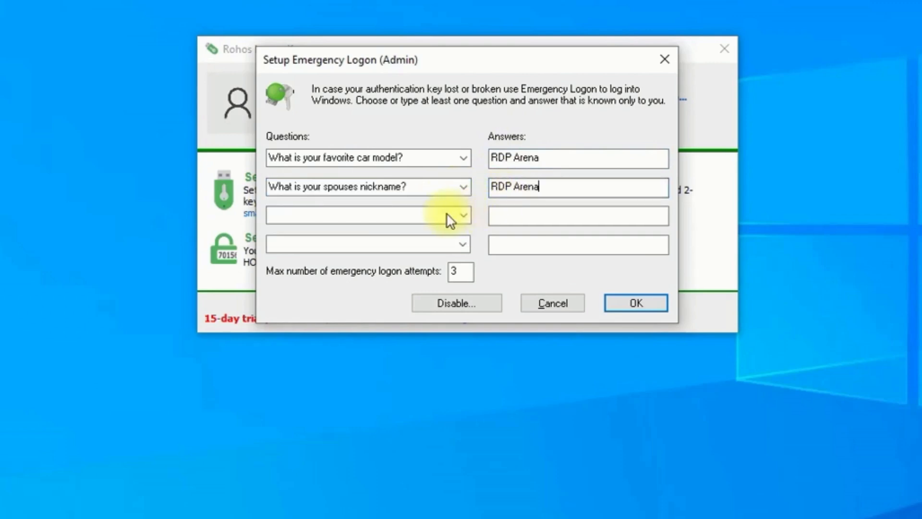
pyautogui.click(462, 215)
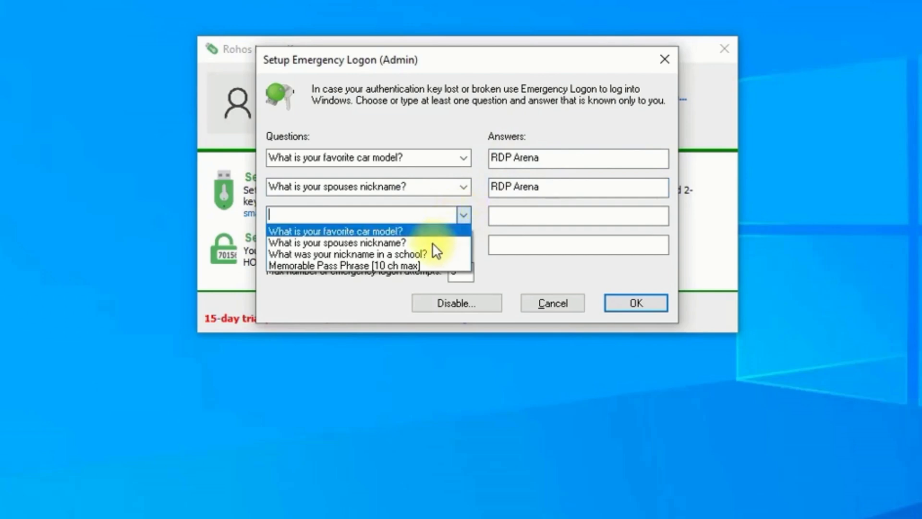
pyautogui.click(350, 254)
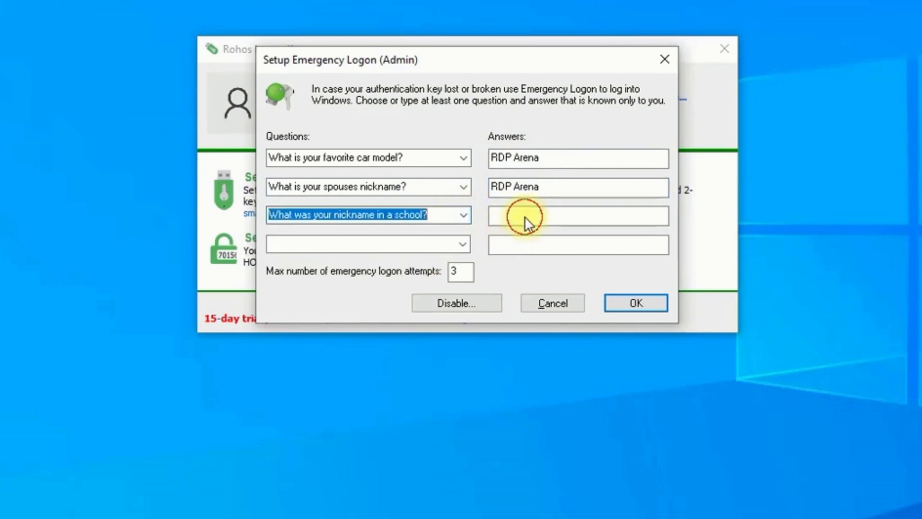
pyautogui.click(465, 244)
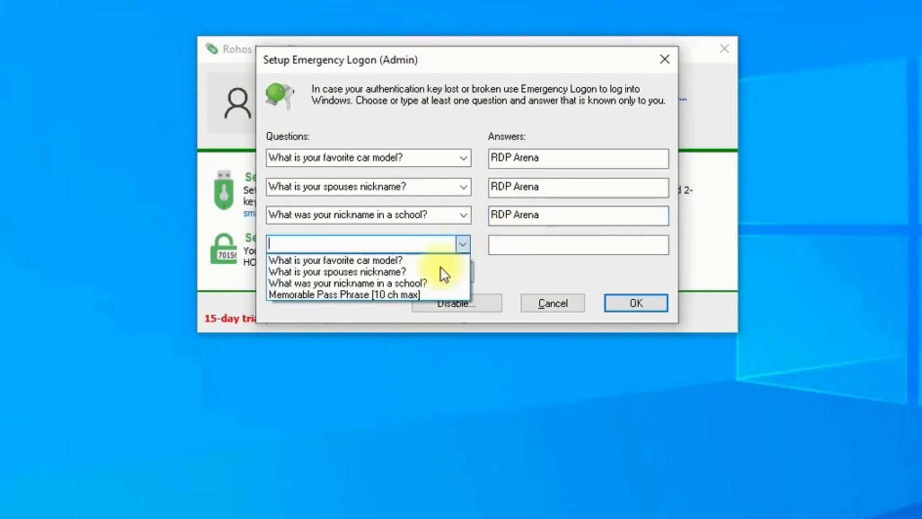
pyautogui.click(344, 295)
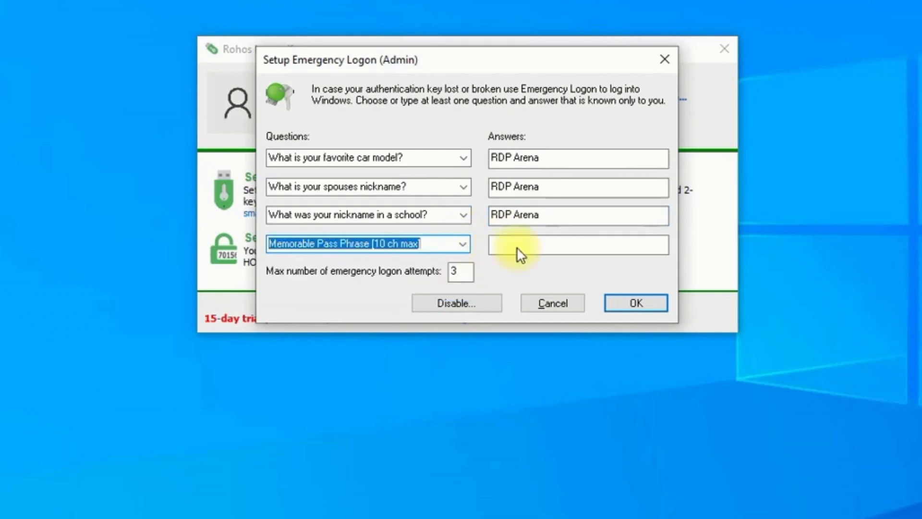
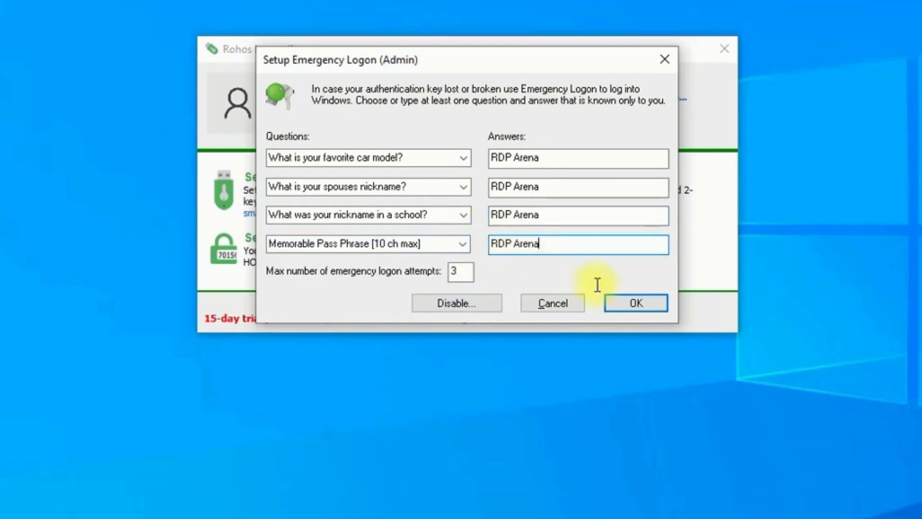
pyautogui.click(635, 303)
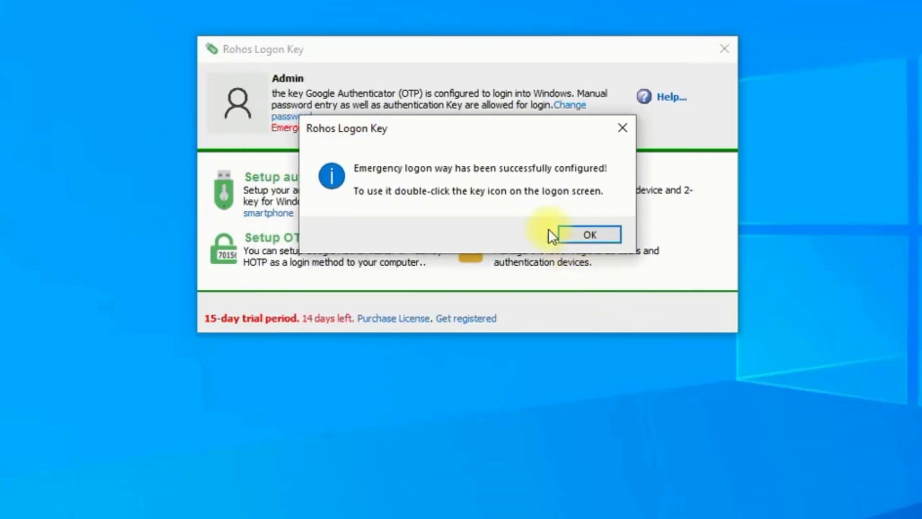
pyautogui.moveTo(532, 216)
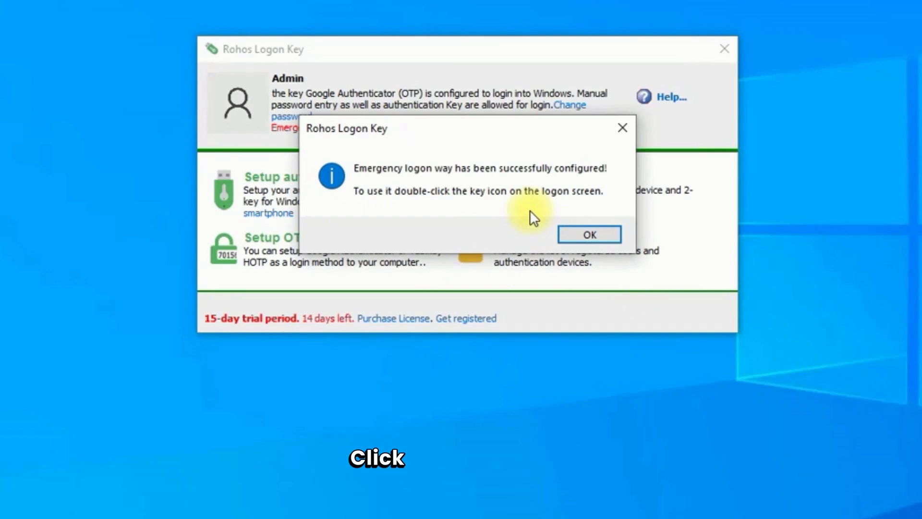
pyautogui.moveTo(589, 235)
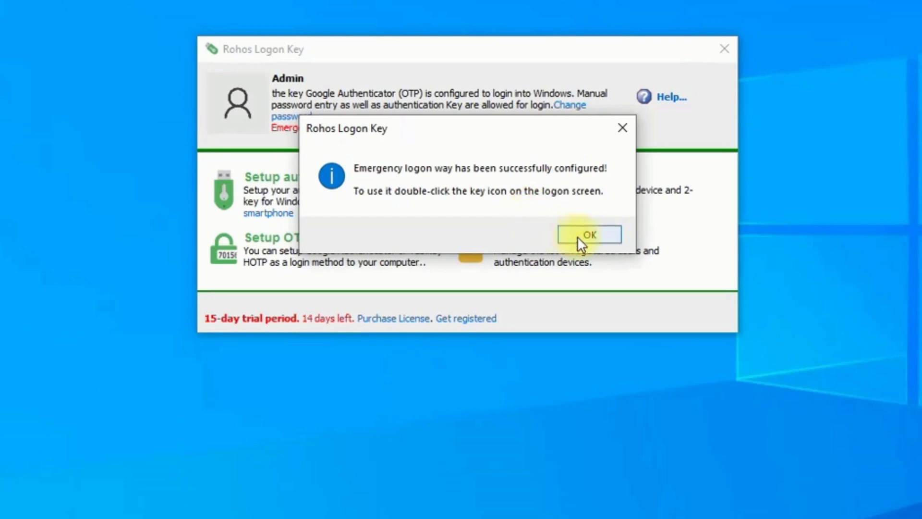
# - Acknowledge the 'Emergency logon way has been successfully configured' message
pyautogui.click(589, 235)
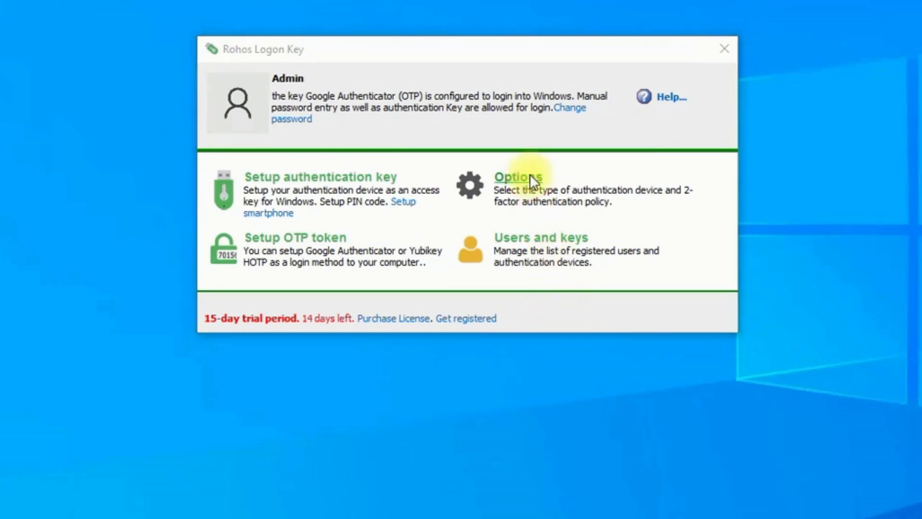
# - In Options, require two-factor authentication 'For any user' and apply it
pyautogui.click(515, 177)
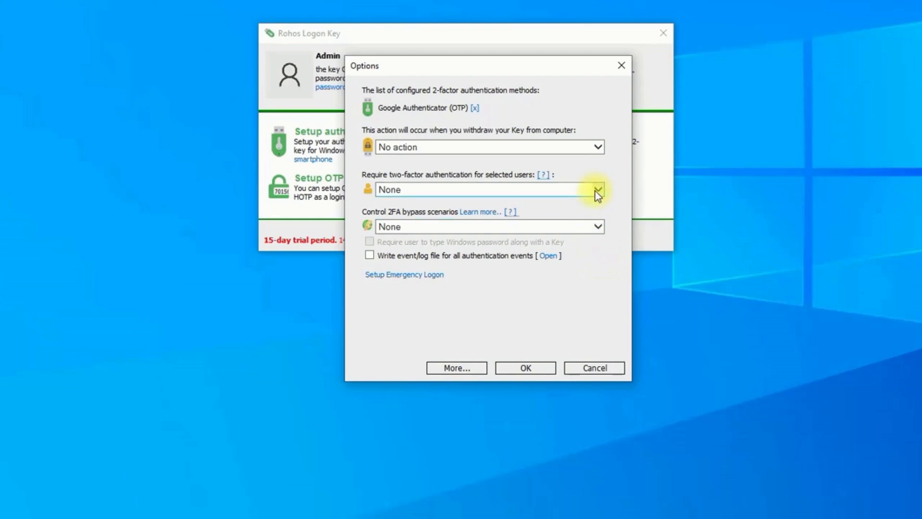
pyautogui.click(597, 189)
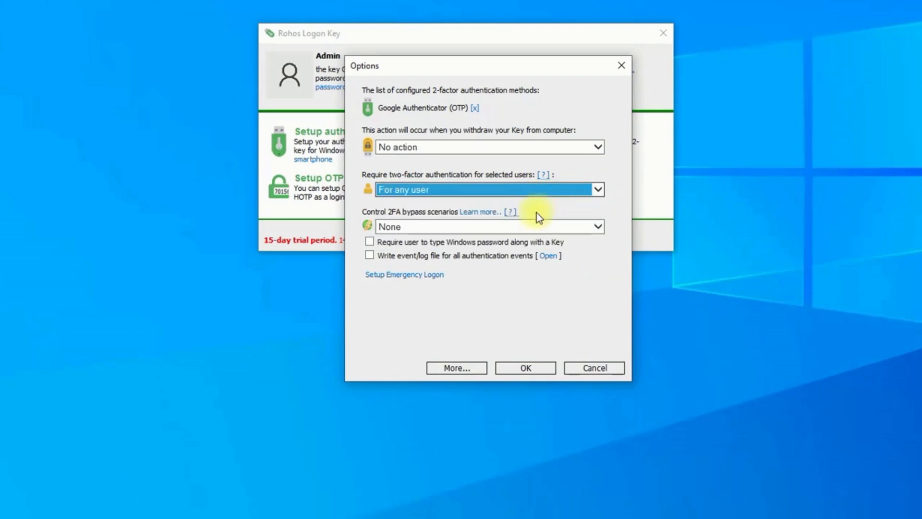
pyautogui.click(525, 368)
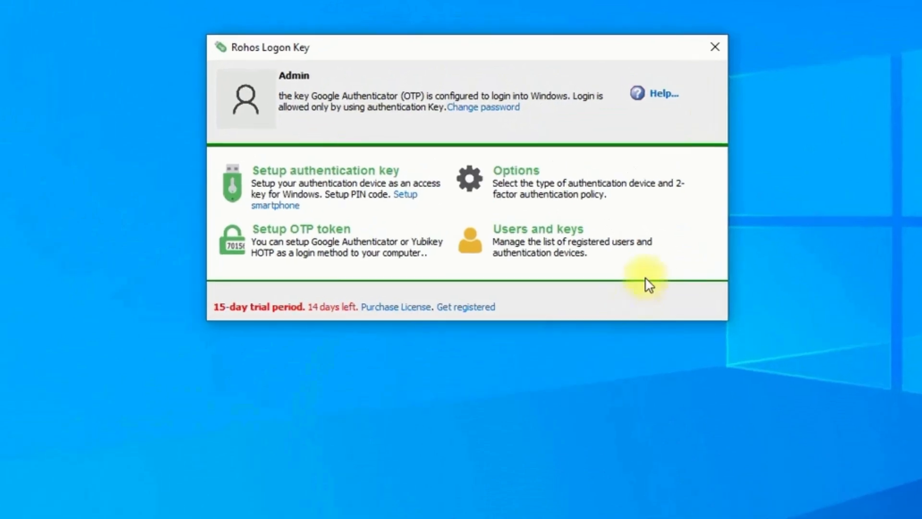
pyautogui.moveTo(654, 272)
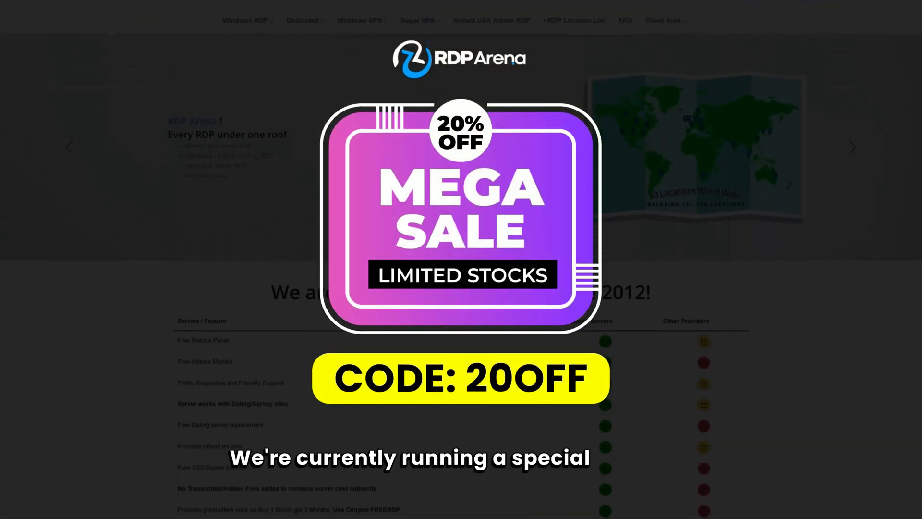
pyautogui.scroll(-3)
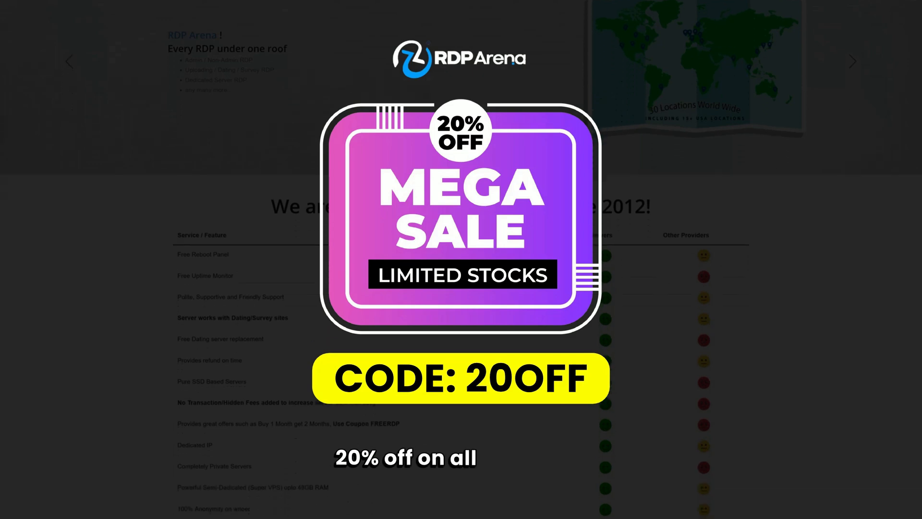
pyautogui.scroll(-3)
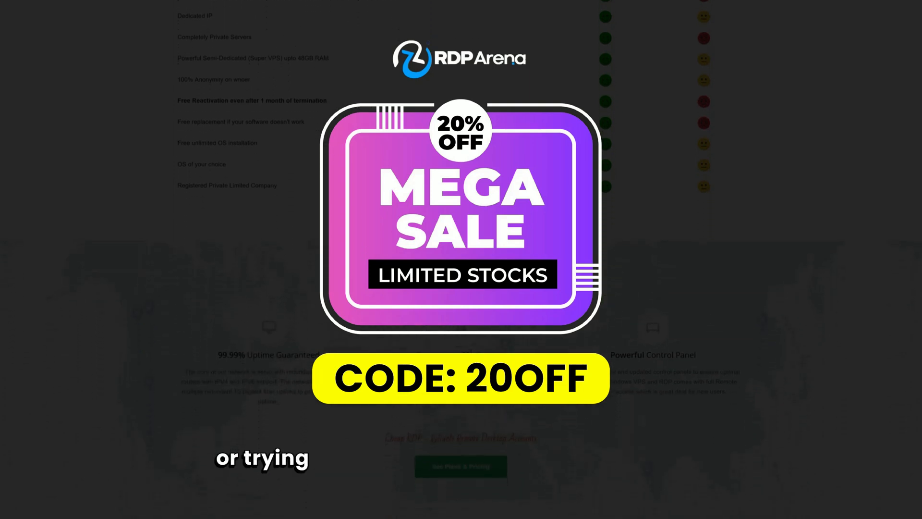
pyautogui.scroll(-3)
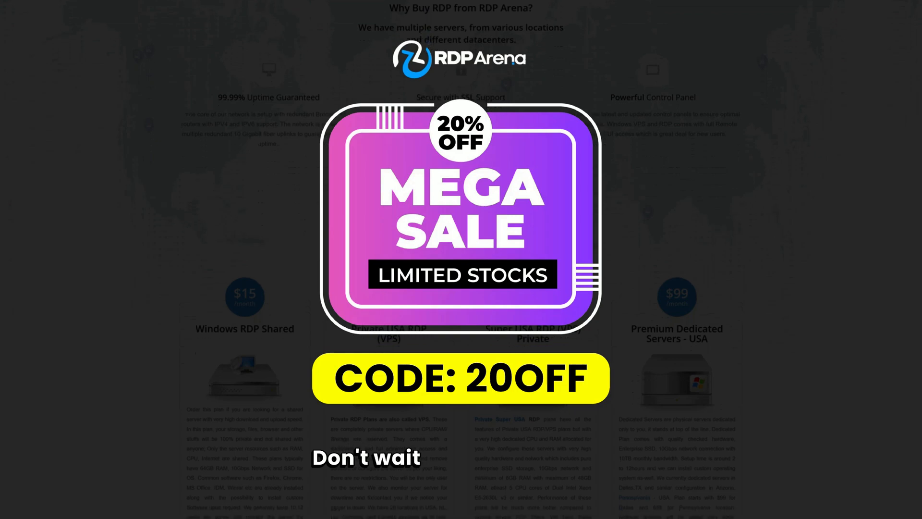
pyautogui.scroll(-3)
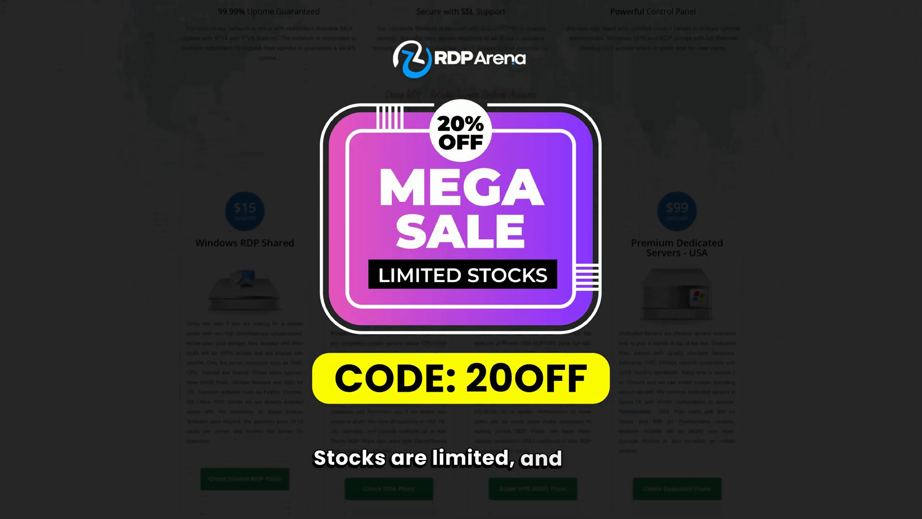
pyautogui.scroll(-3)
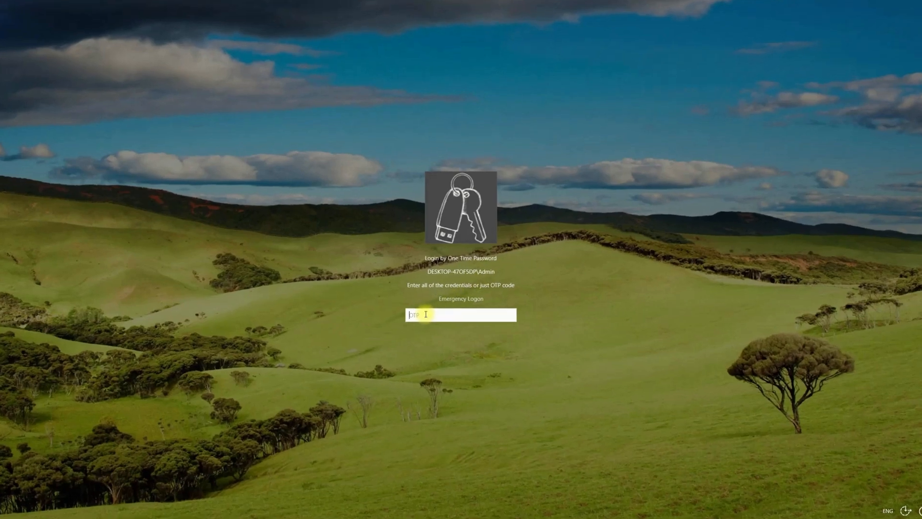
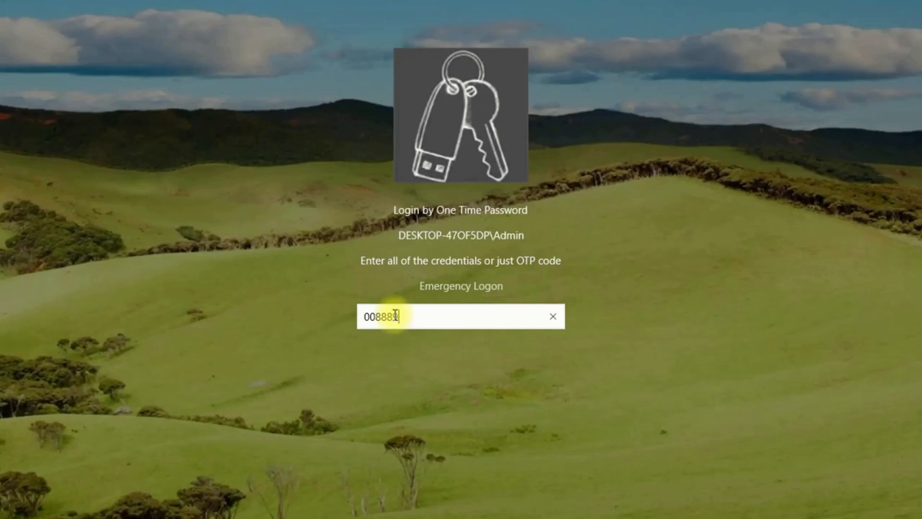